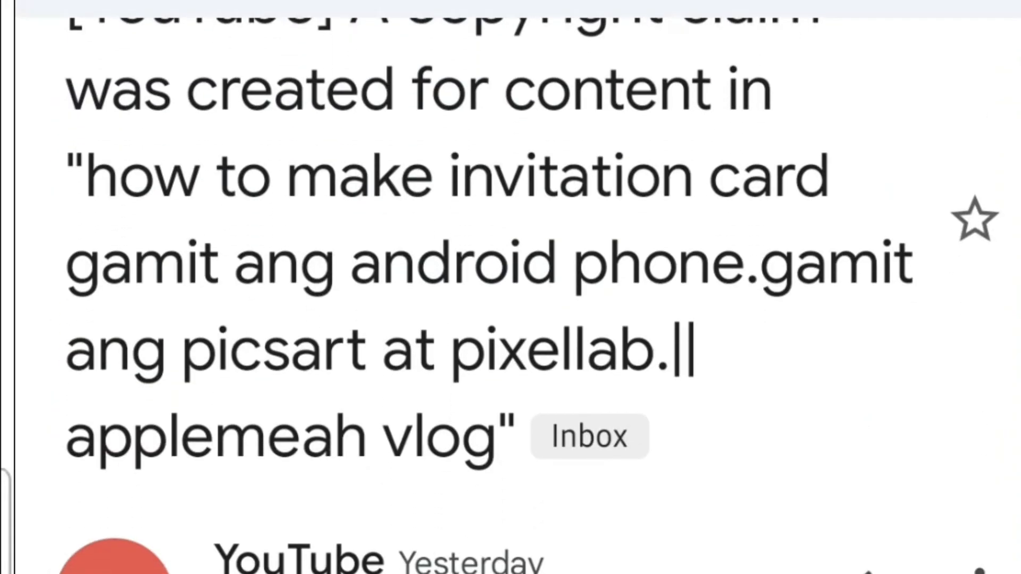
# Scroll through YouTube's copyright claim email about the invitation card video in Gmail.
pyautogui.scroll(-3)
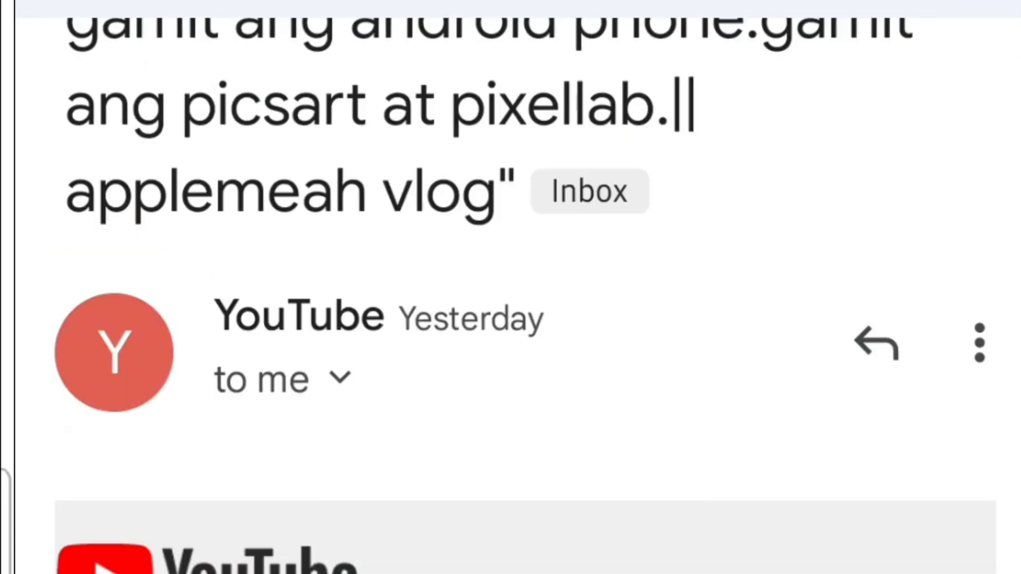
pyautogui.scroll(-3)
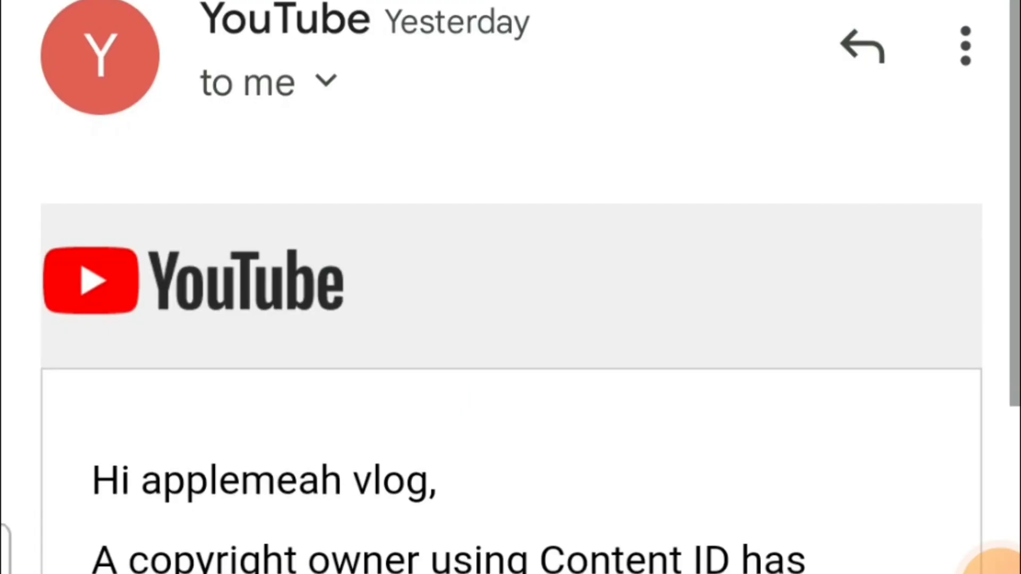
pyautogui.scroll(-3)
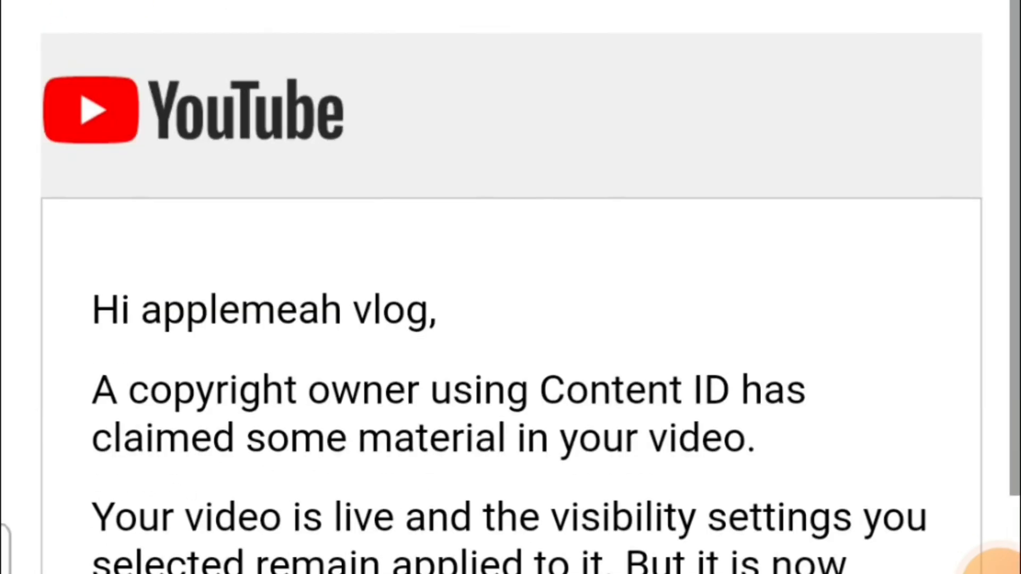
pyautogui.scroll(-3)
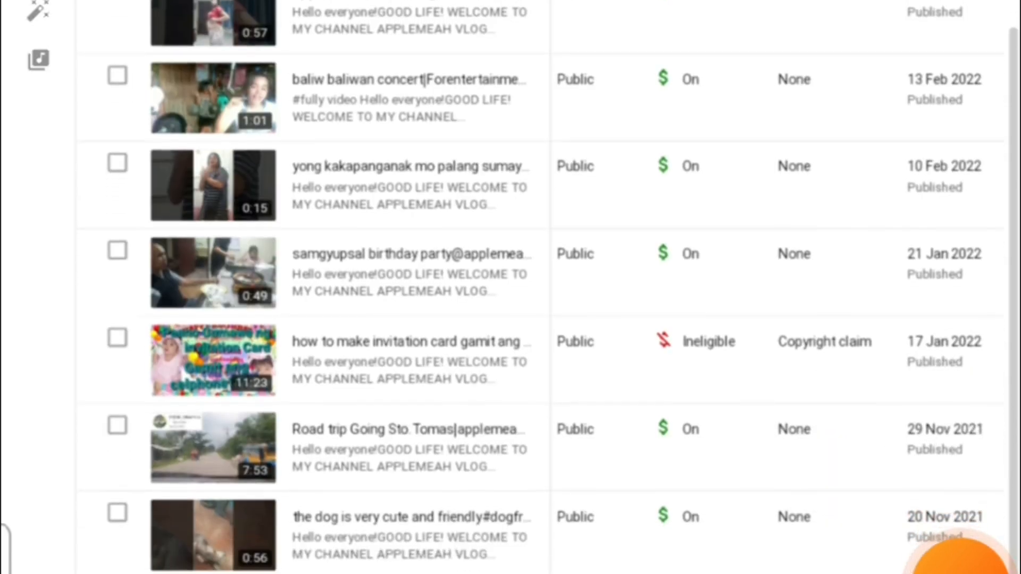
# Scroll the Content list to the invitation card video's Copyright claim restriction and its details.
pyautogui.scroll(-3)
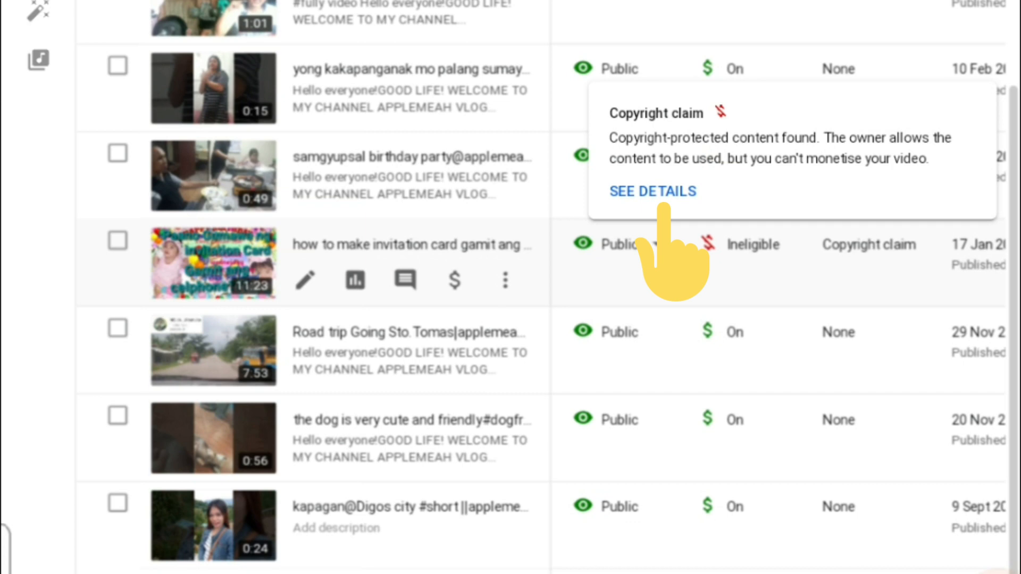
pyautogui.scroll(-3)
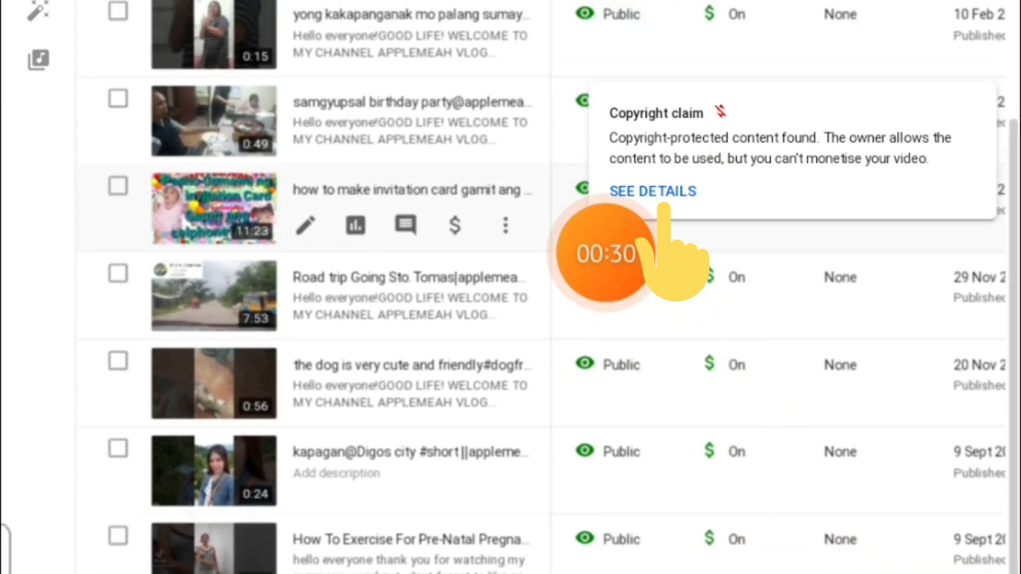
pyautogui.moveTo(927, 404)
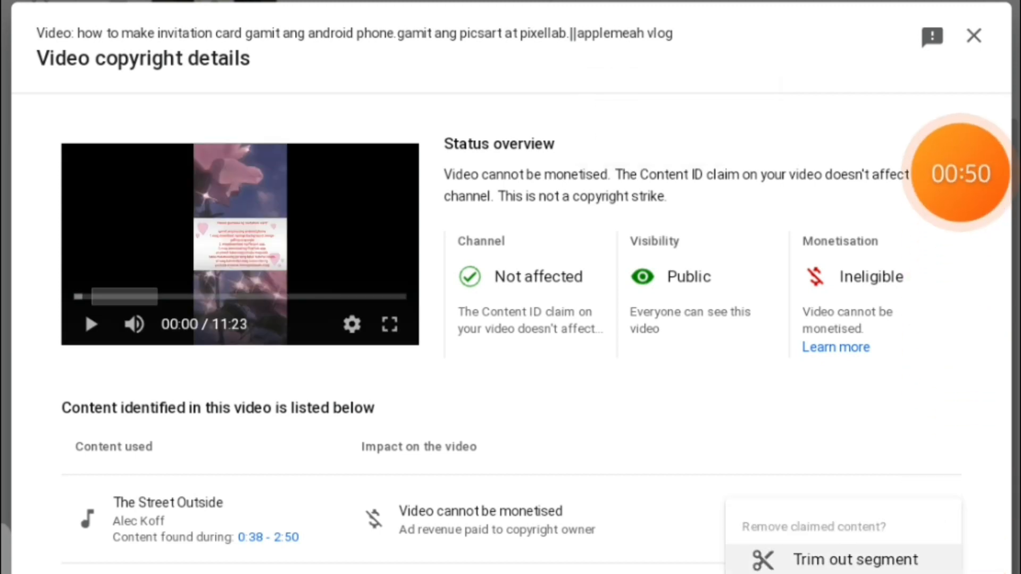
# Bring up the actions menu for the claimed song The Street Outside to reach Mute song.
pyautogui.scroll(-3)
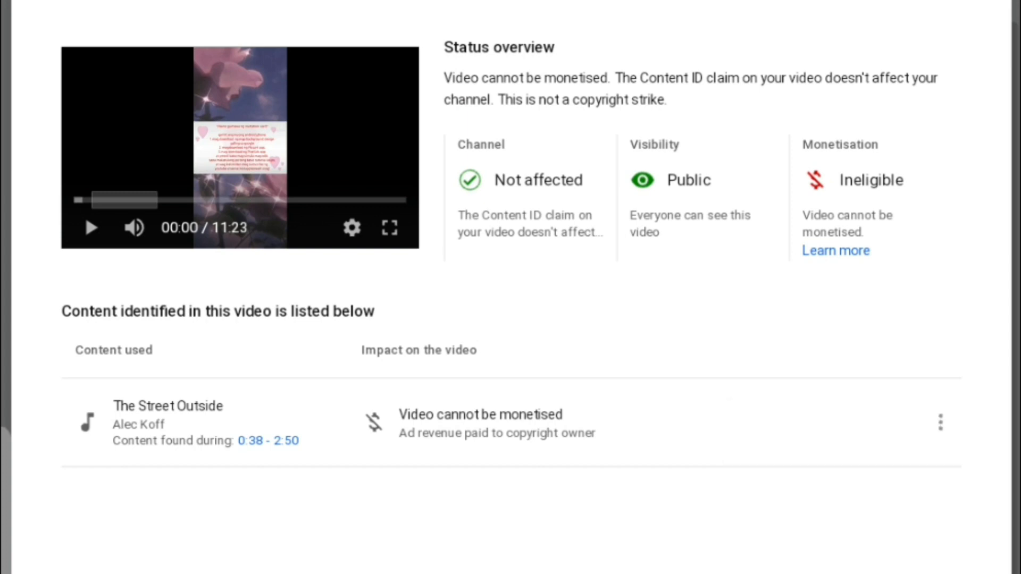
pyautogui.click(940, 422)
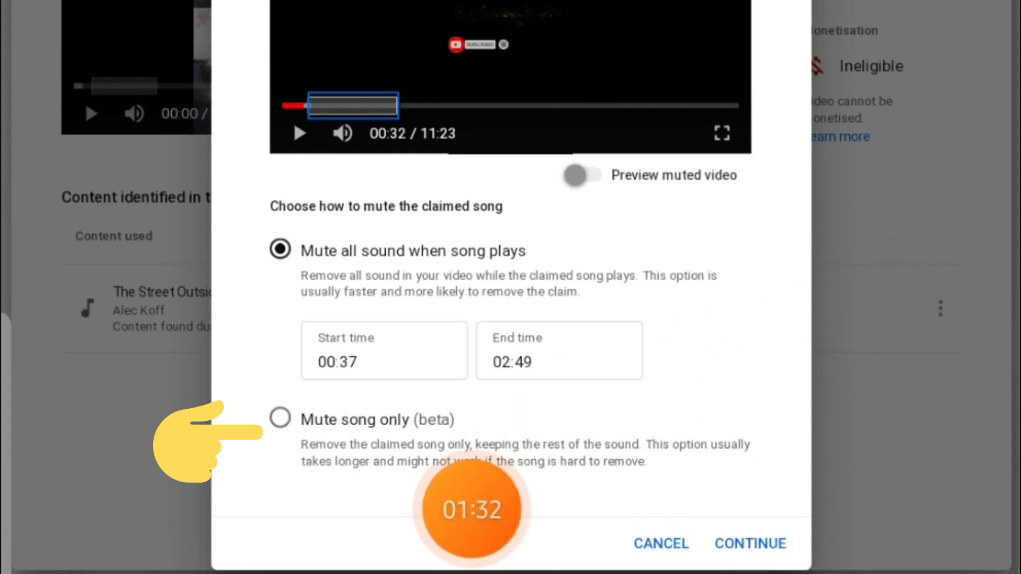
# Choose Mute song only (beta), continue, and confirm muting The Street Outside from 00:37 to 02:49.
pyautogui.click(280, 419)
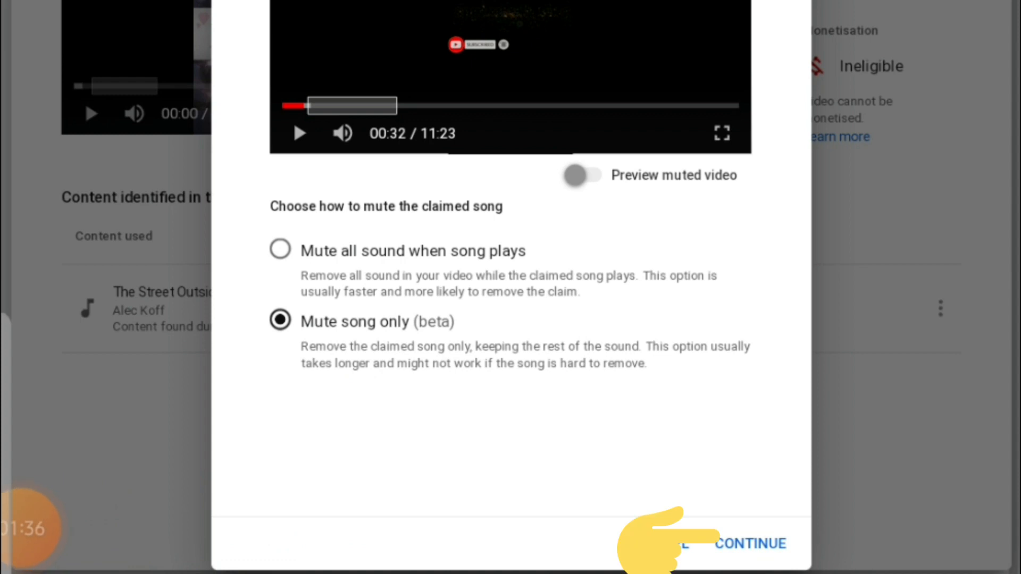
pyautogui.click(750, 544)
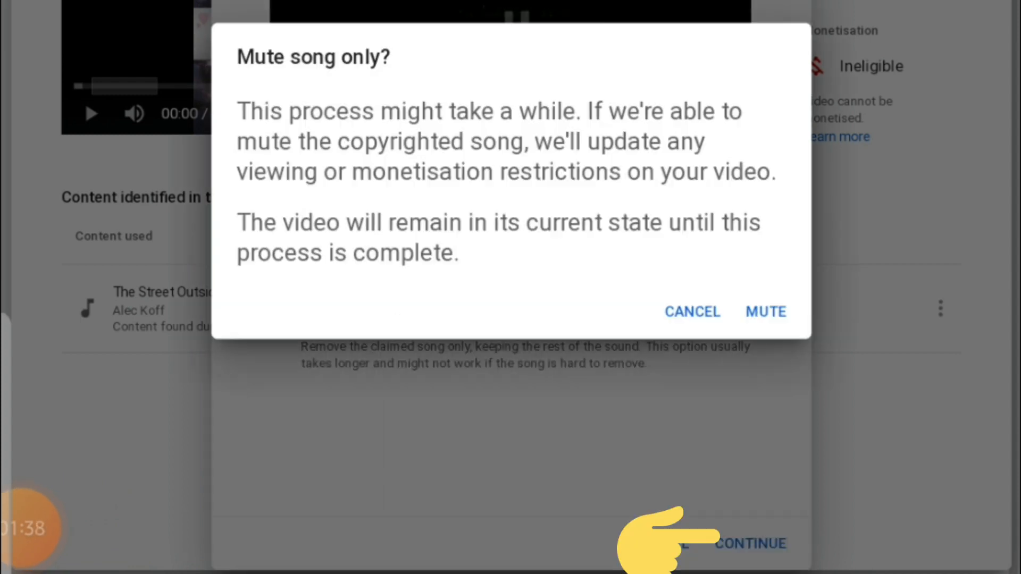
pyautogui.moveTo(764, 404)
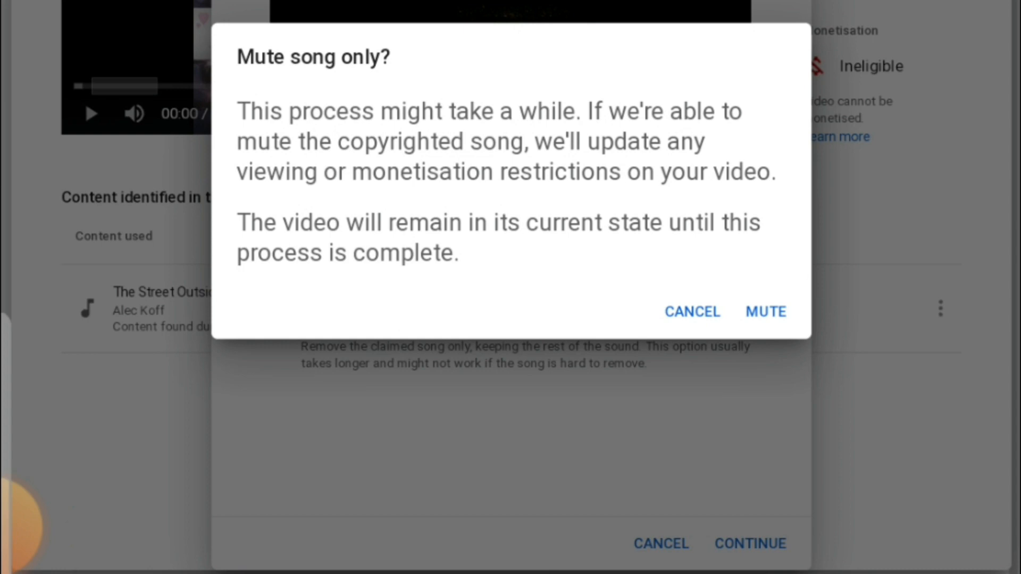
pyautogui.click(765, 312)
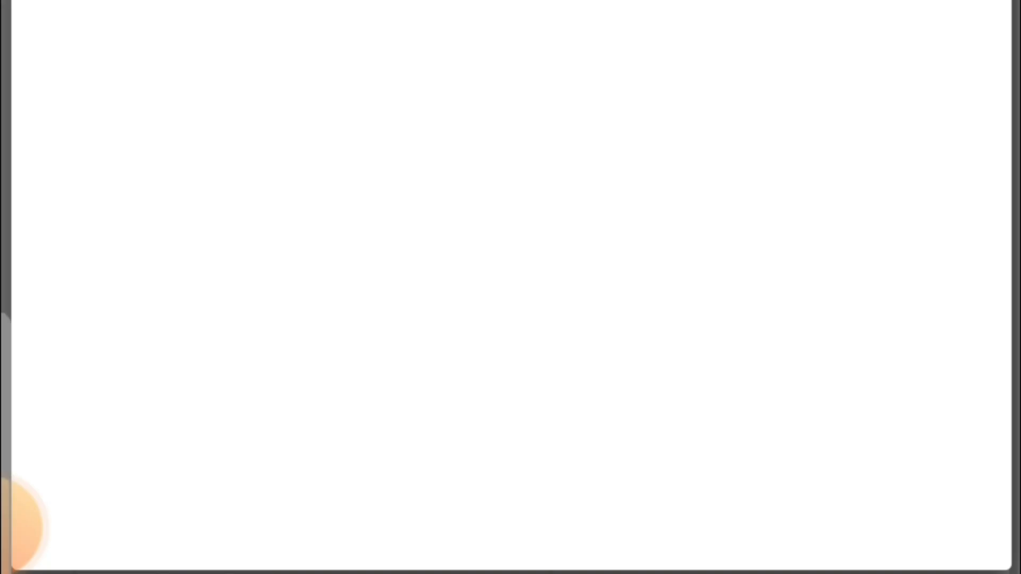
# Review the editing-in-progress notice and close the Video copyright details to return to the video list.
pyautogui.scroll(-3)
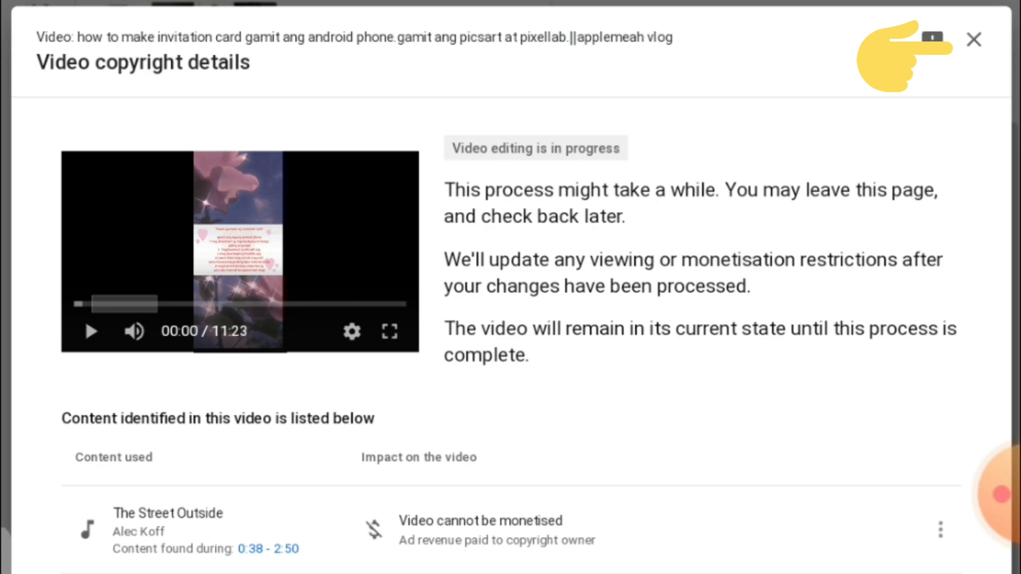
pyautogui.click(974, 40)
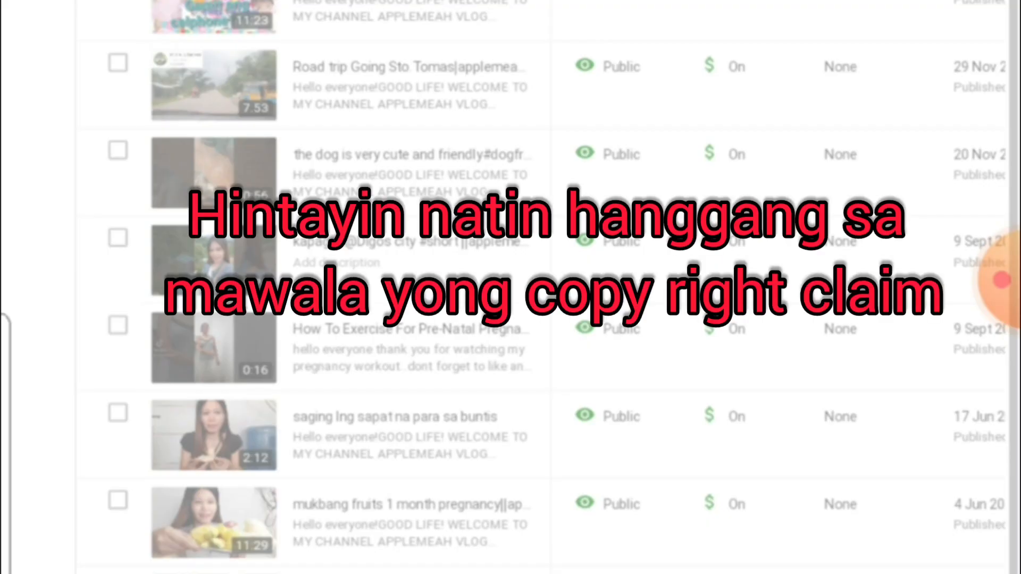
# Watch the invitation card video's Processing and Checking status in the Content list until it clears.
pyautogui.scroll(3)
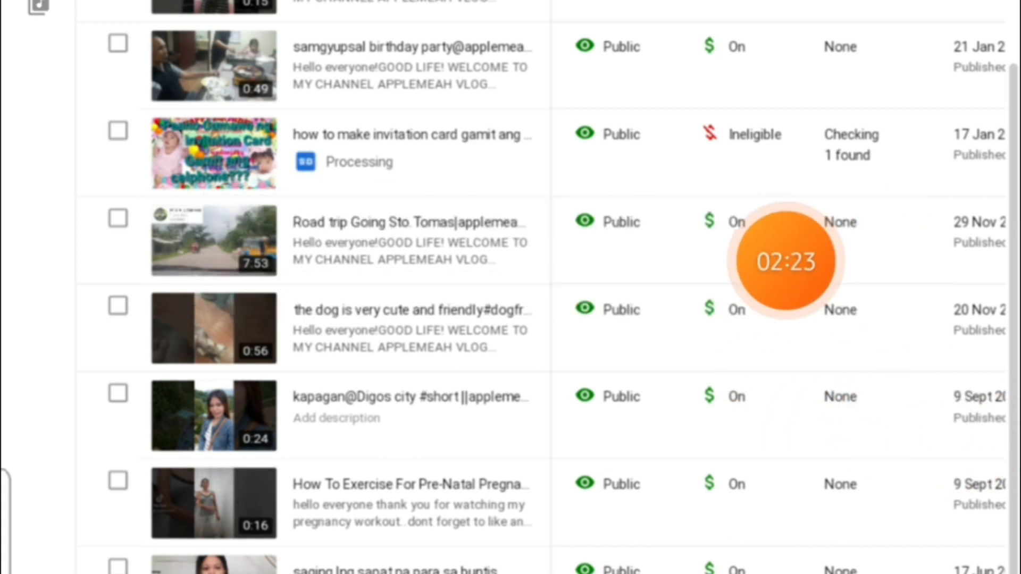
pyautogui.scroll(-3)
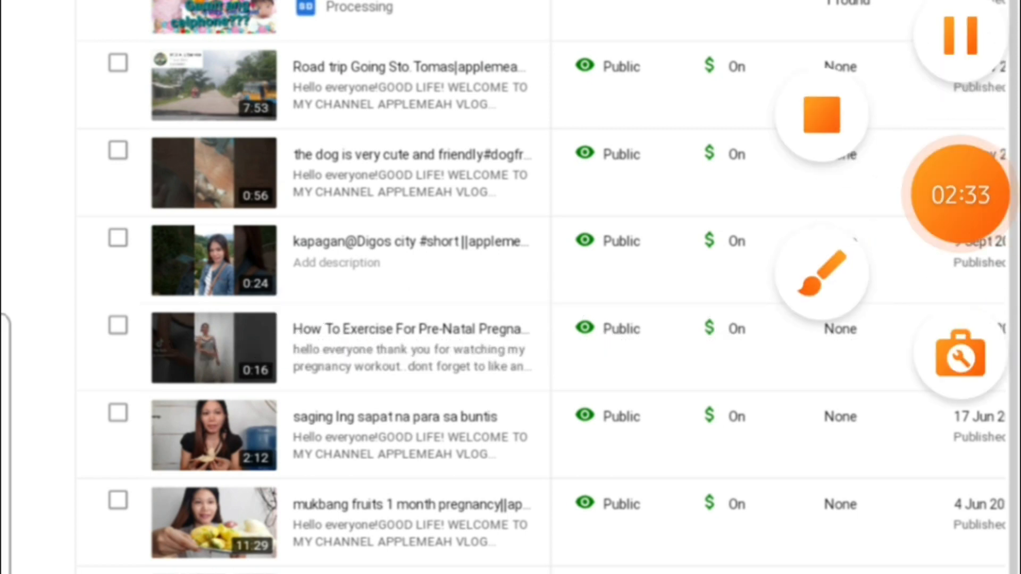
pyautogui.scroll(3)
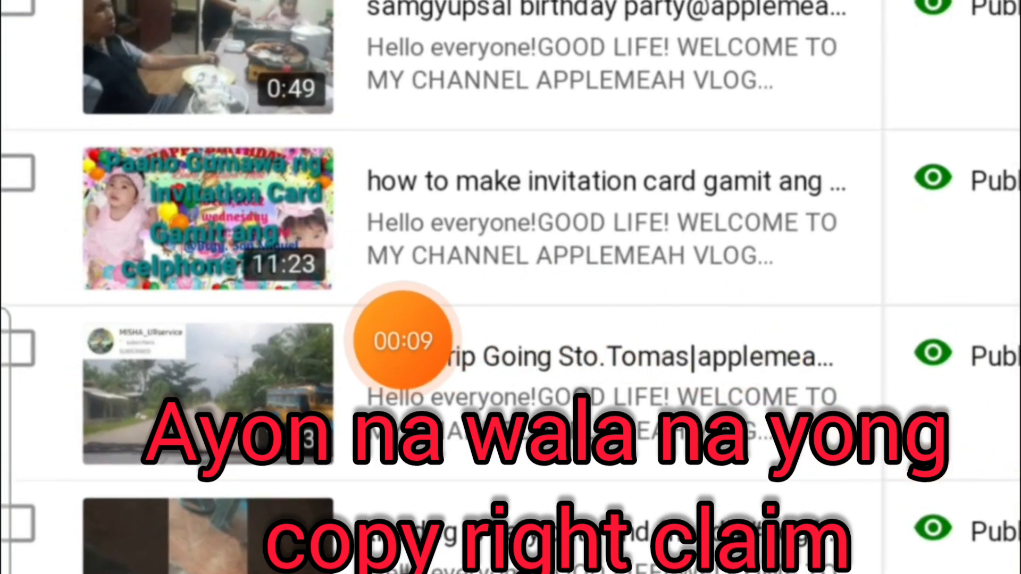
pyautogui.moveTo(709, 335)
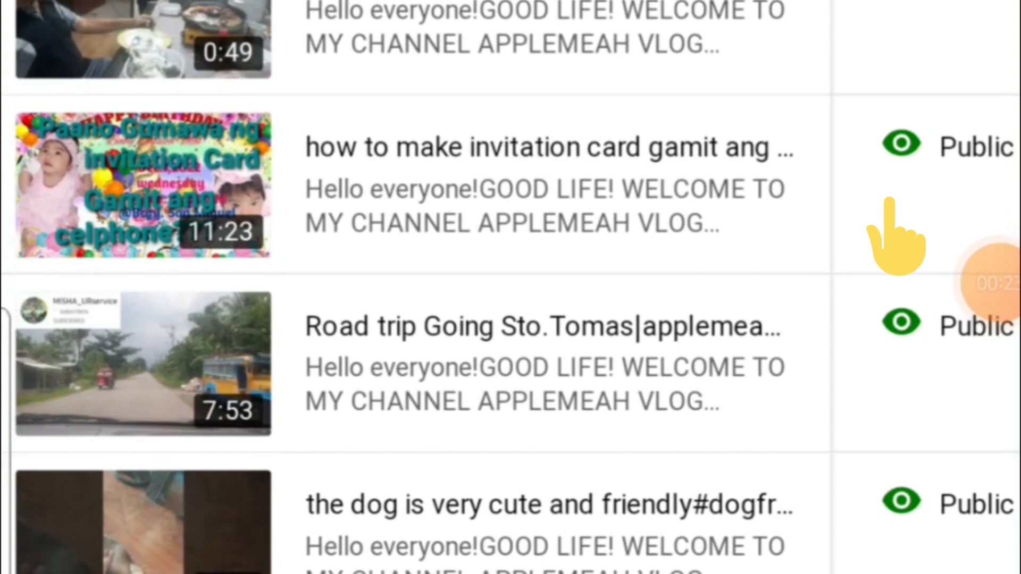
# Scroll to the Monetisation column to verify the invitation card video is Public with monetisation On.
pyautogui.hscroll(3)
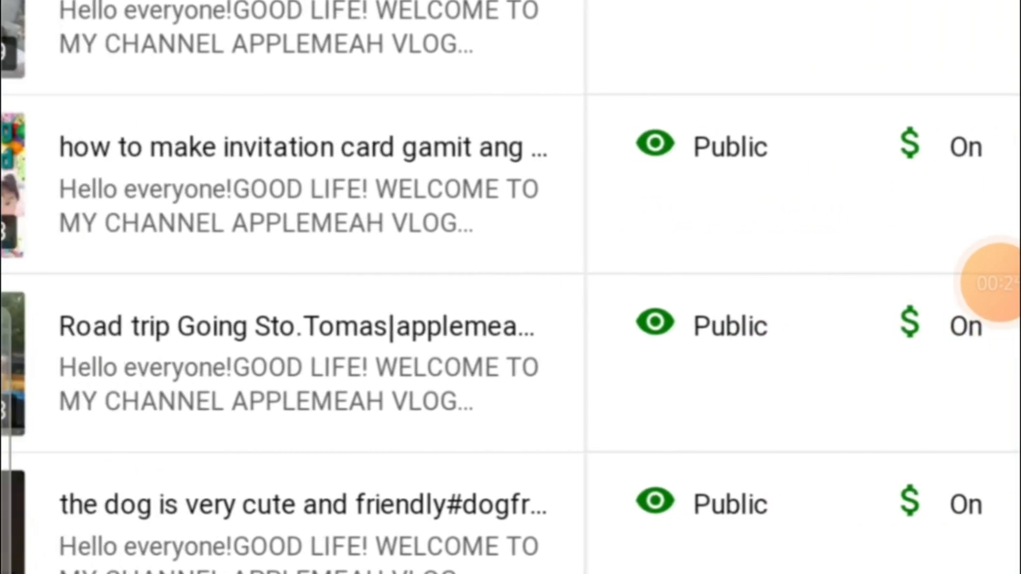